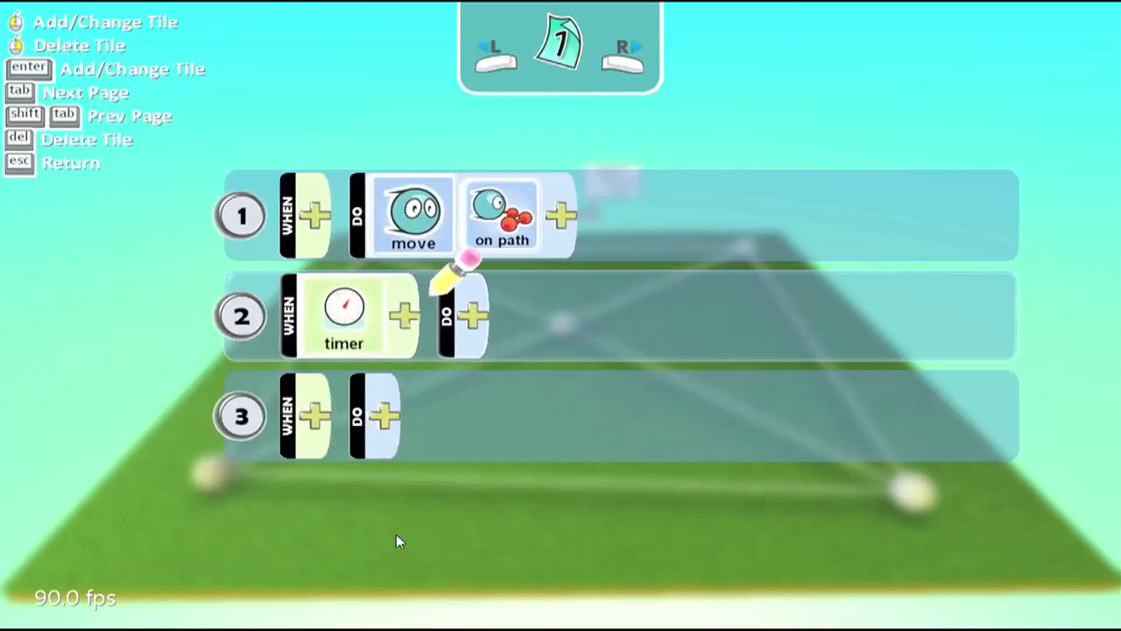
Give the saucer's rule 2 a 5-second timer that creates an apple.
click(344, 315)
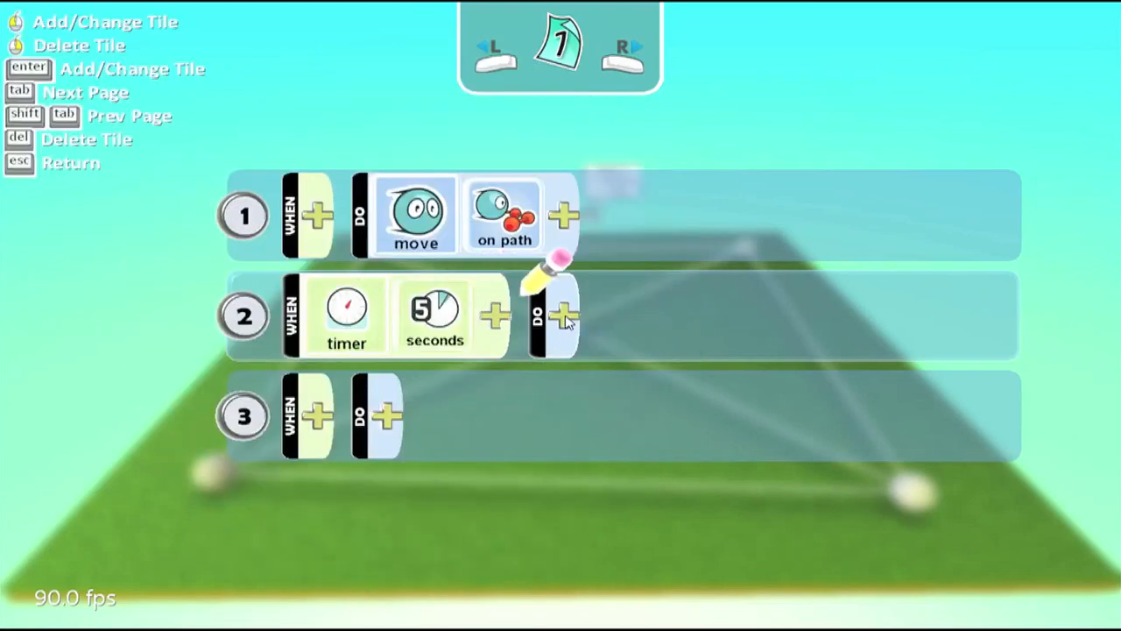
click(566, 313)
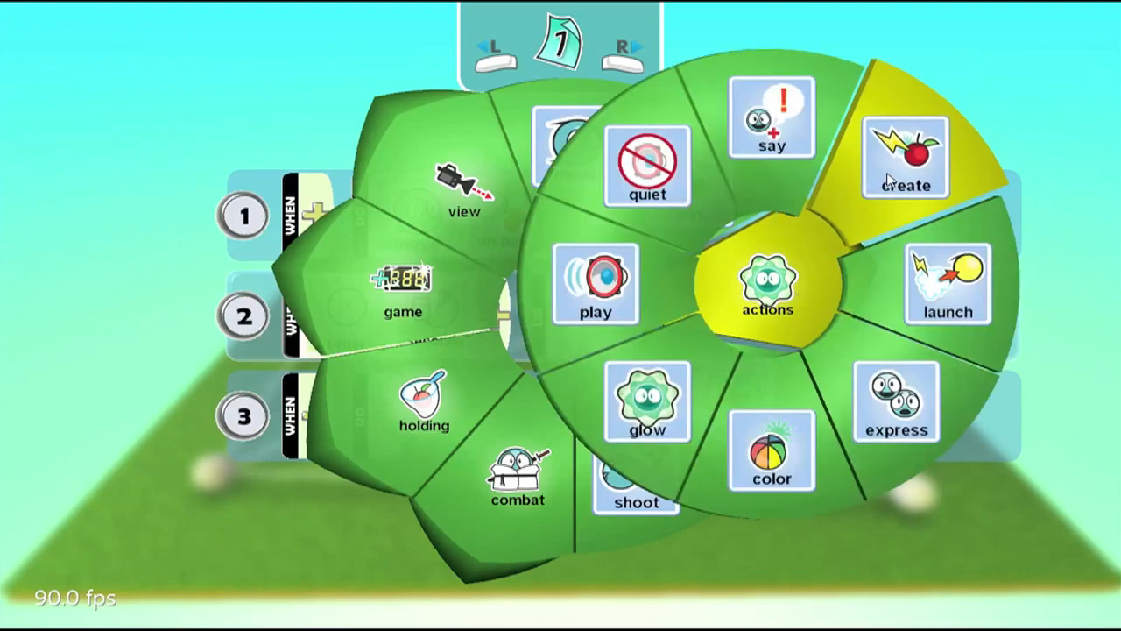
click(905, 160)
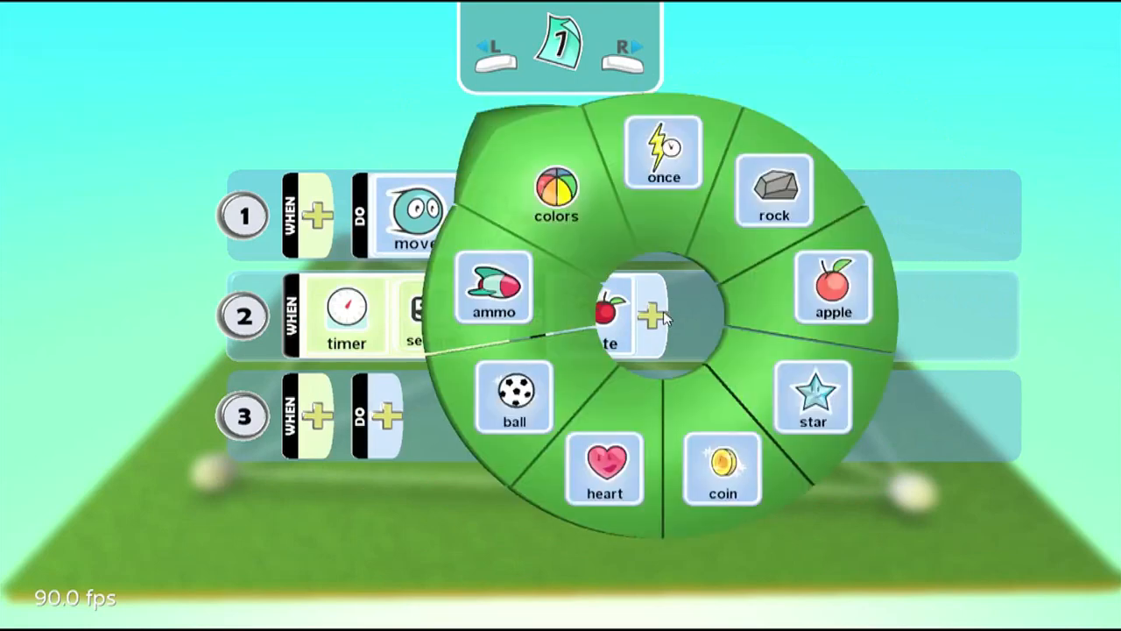
mouse_move(828, 307)
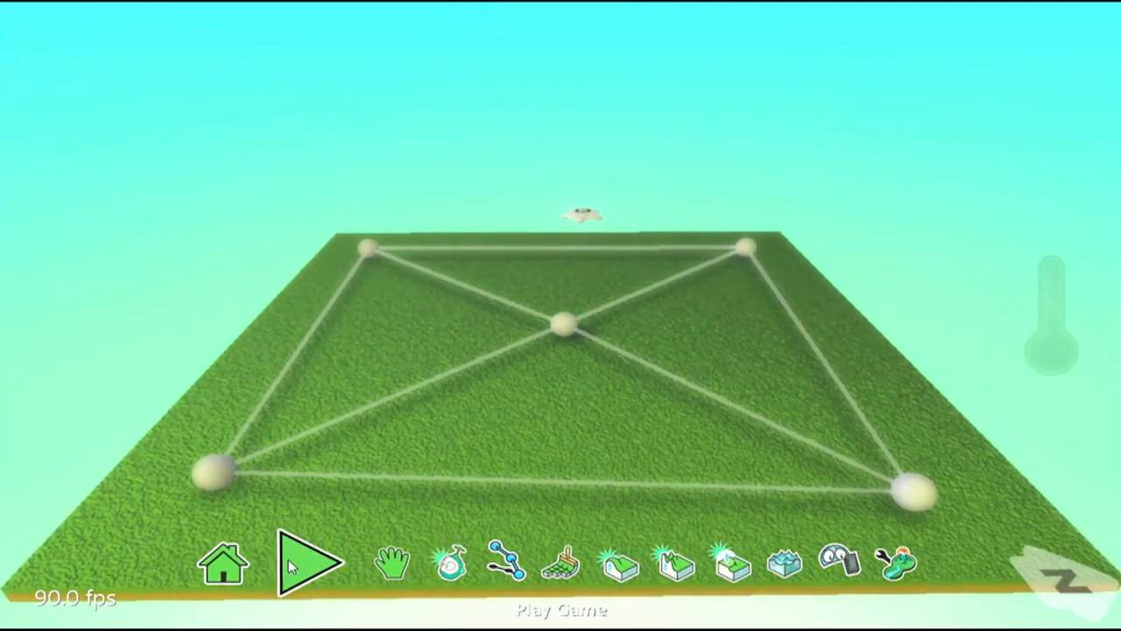
Switch to the Add and Program Objects tool.
click(308, 563)
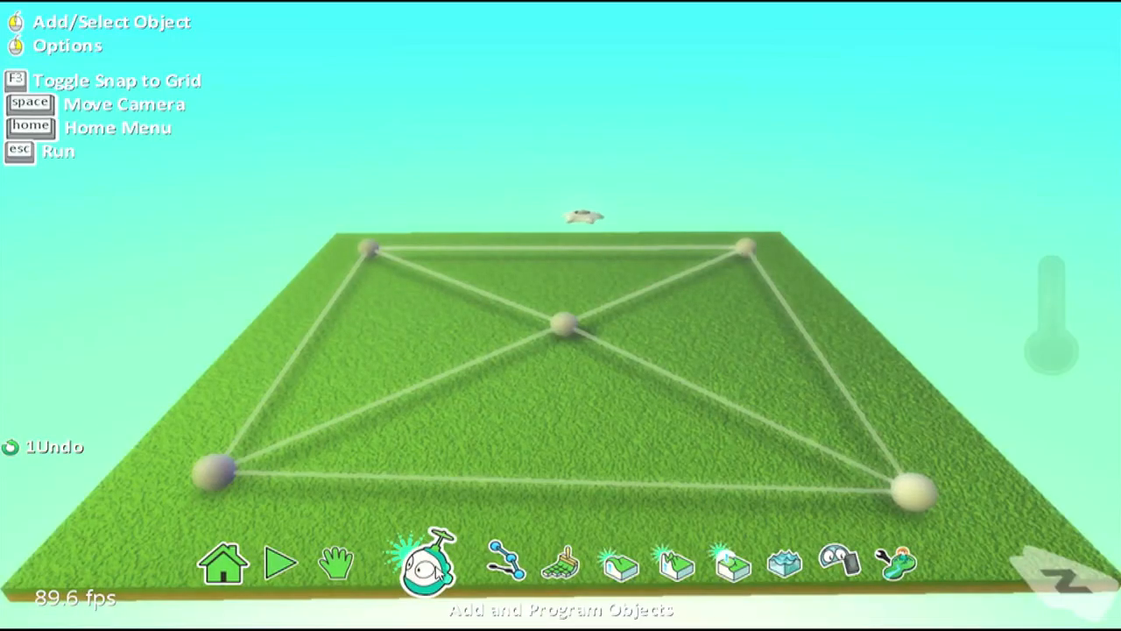
Place a cycle near the front of the ground and open its program.
click(428, 563)
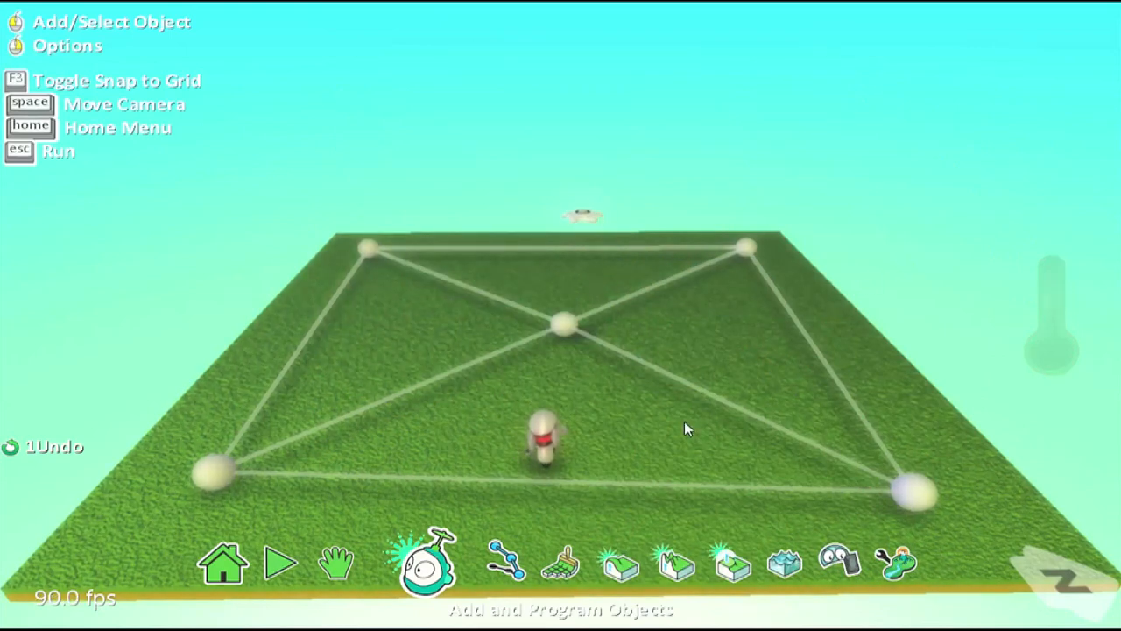
click(543, 438)
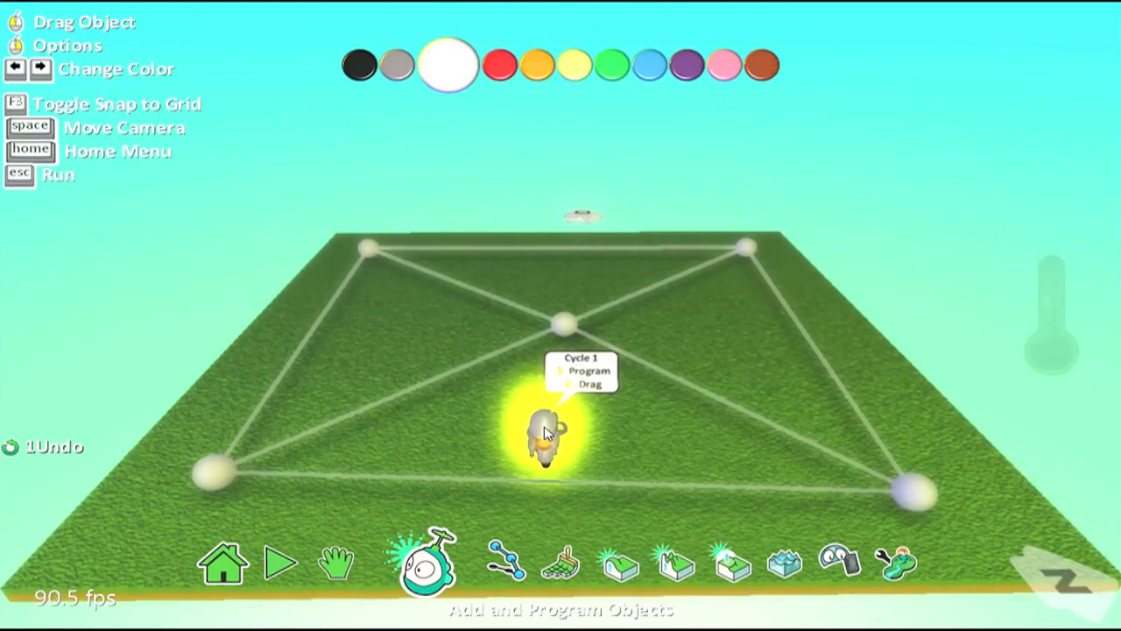
click(579, 372)
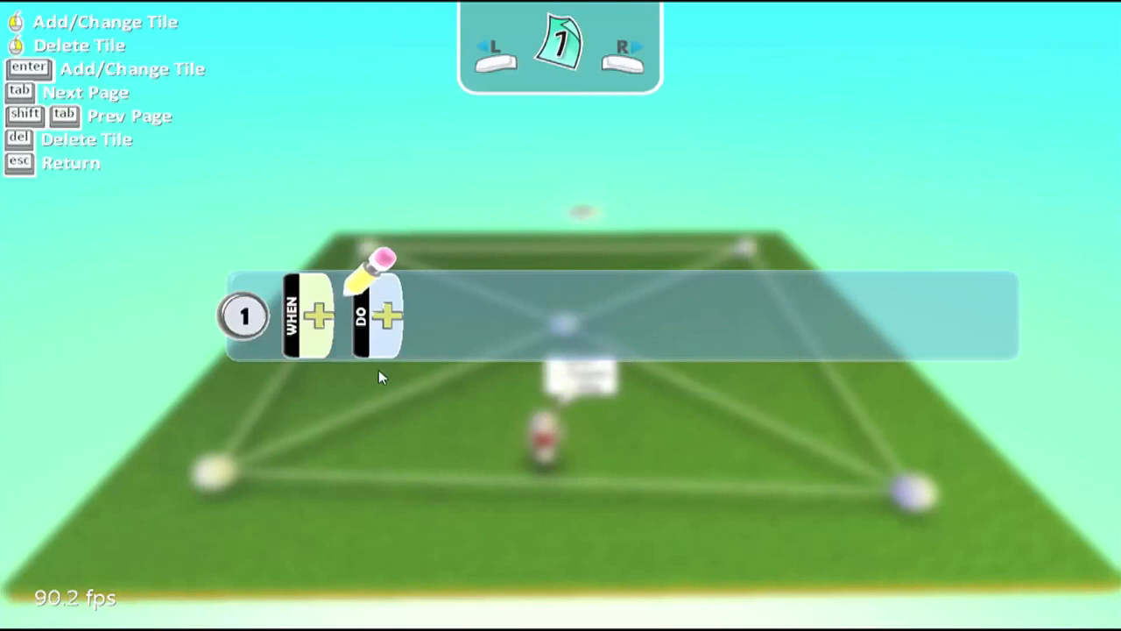
mouse_move(329, 324)
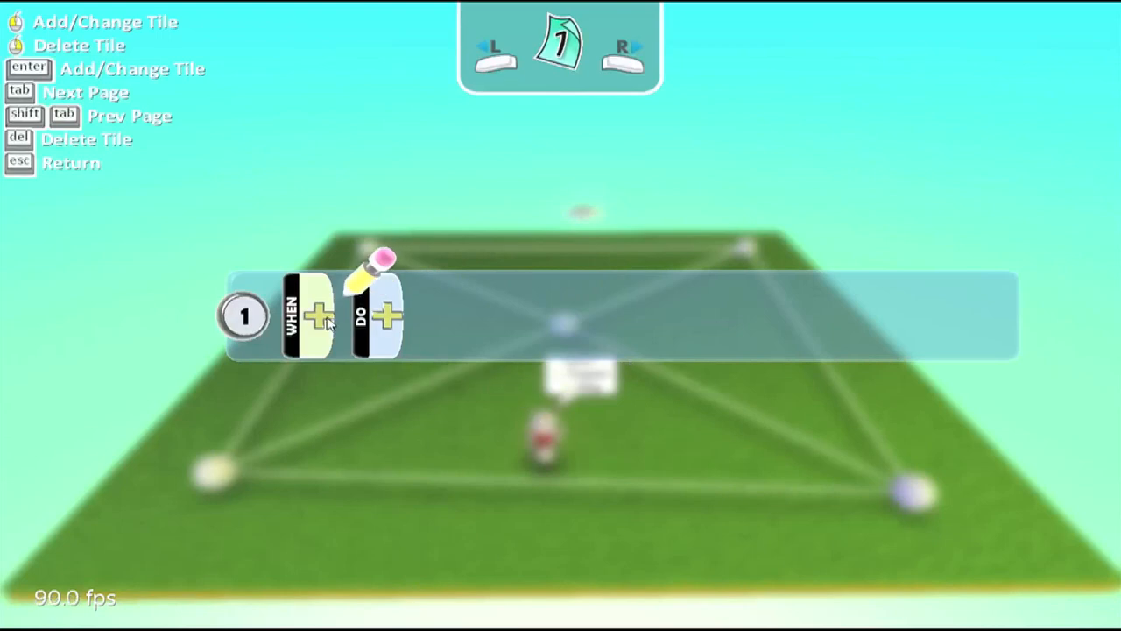
mouse_move(324, 320)
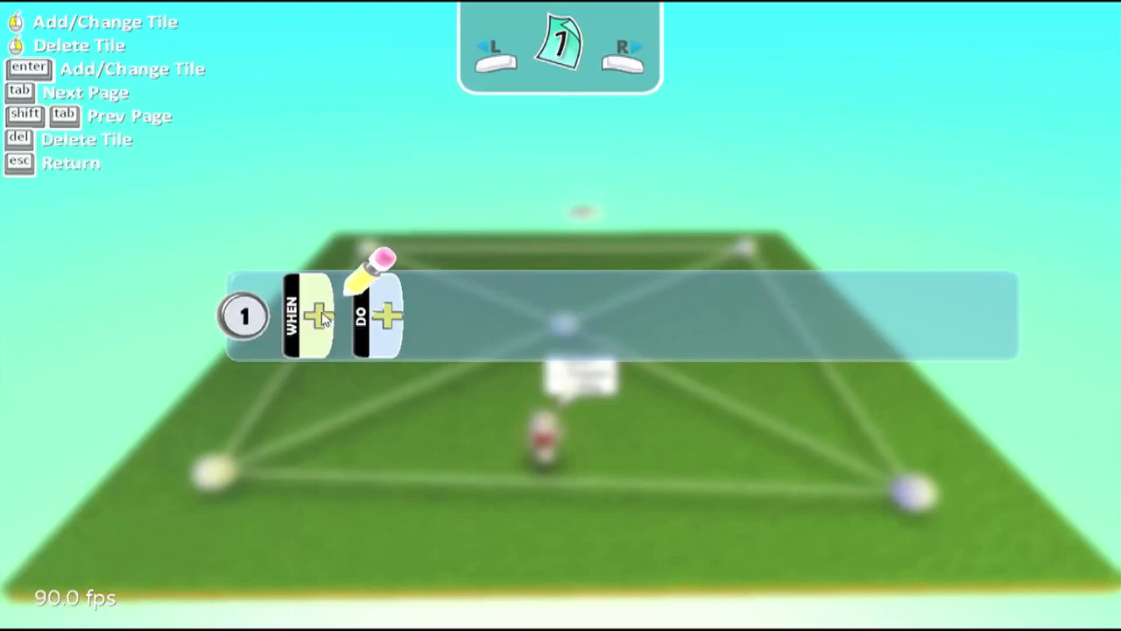
Program the cycle: see apple → move toward, bump apple → eat.
click(317, 318)
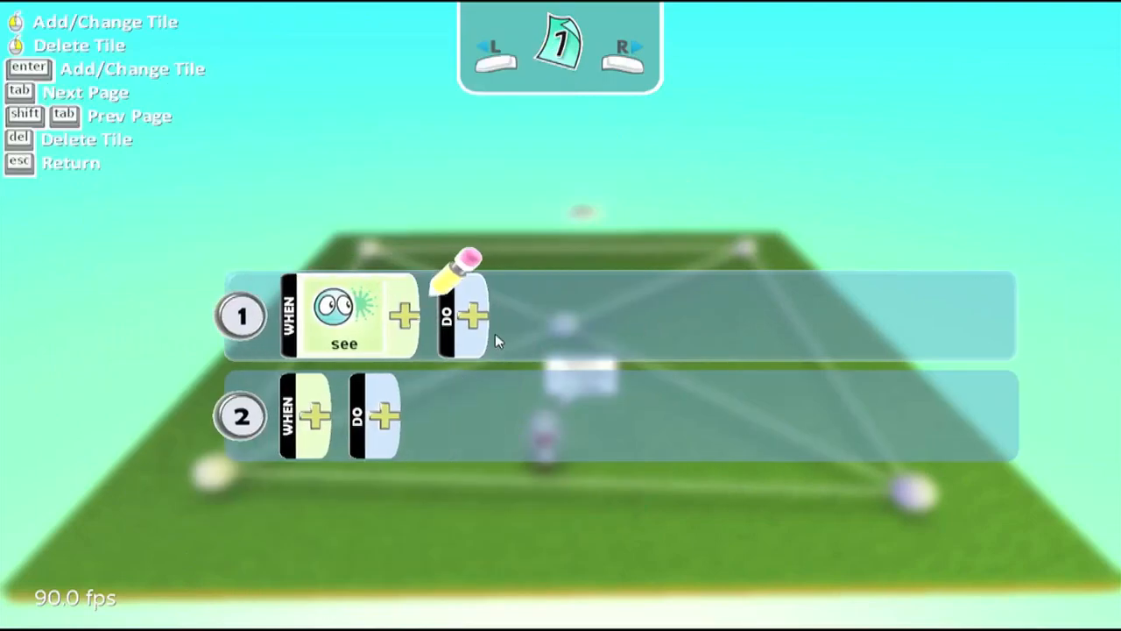
click(473, 315)
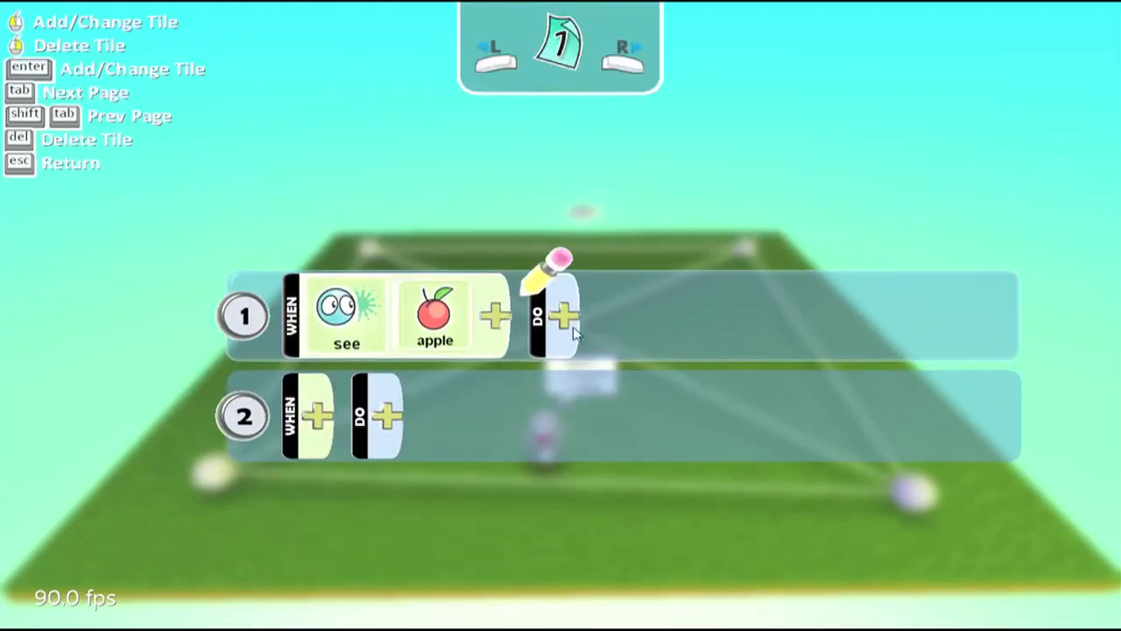
click(565, 315)
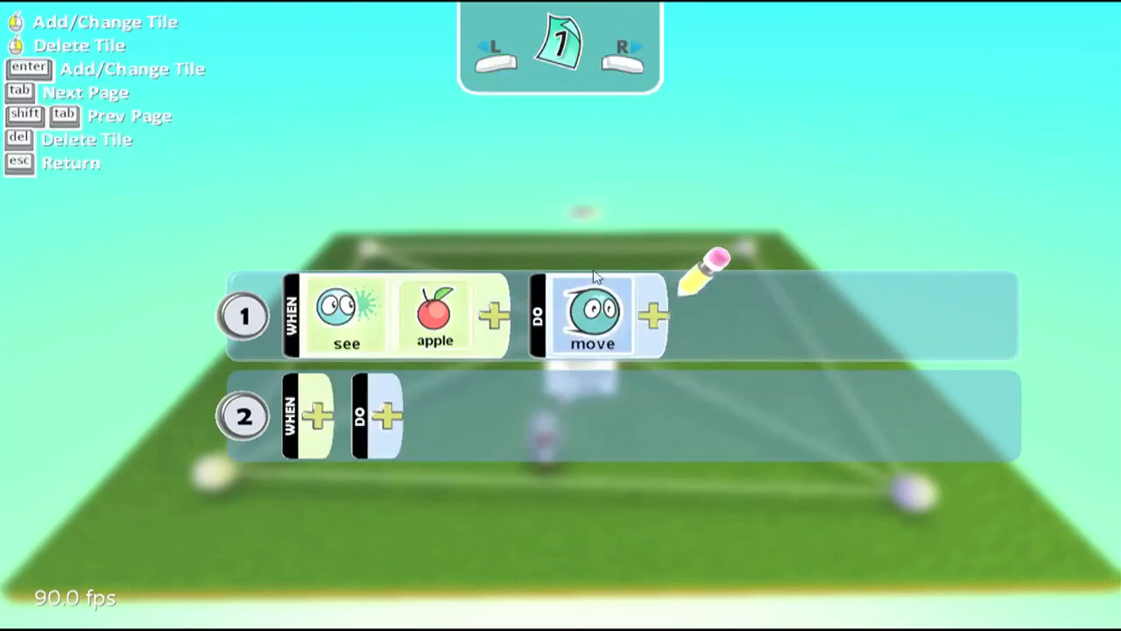
click(656, 314)
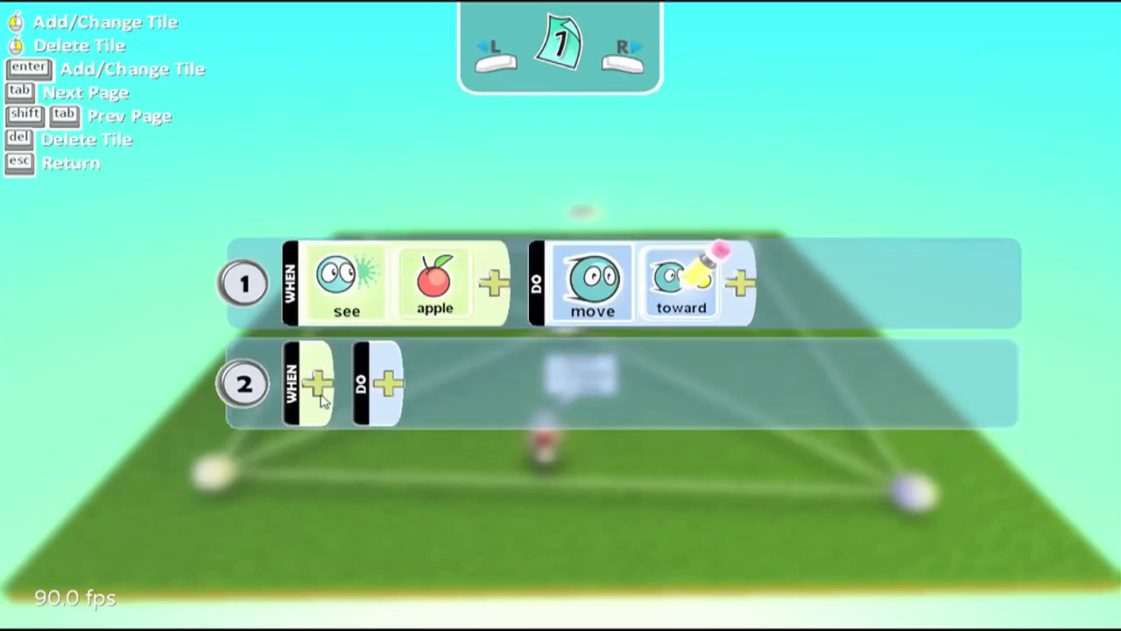
click(315, 383)
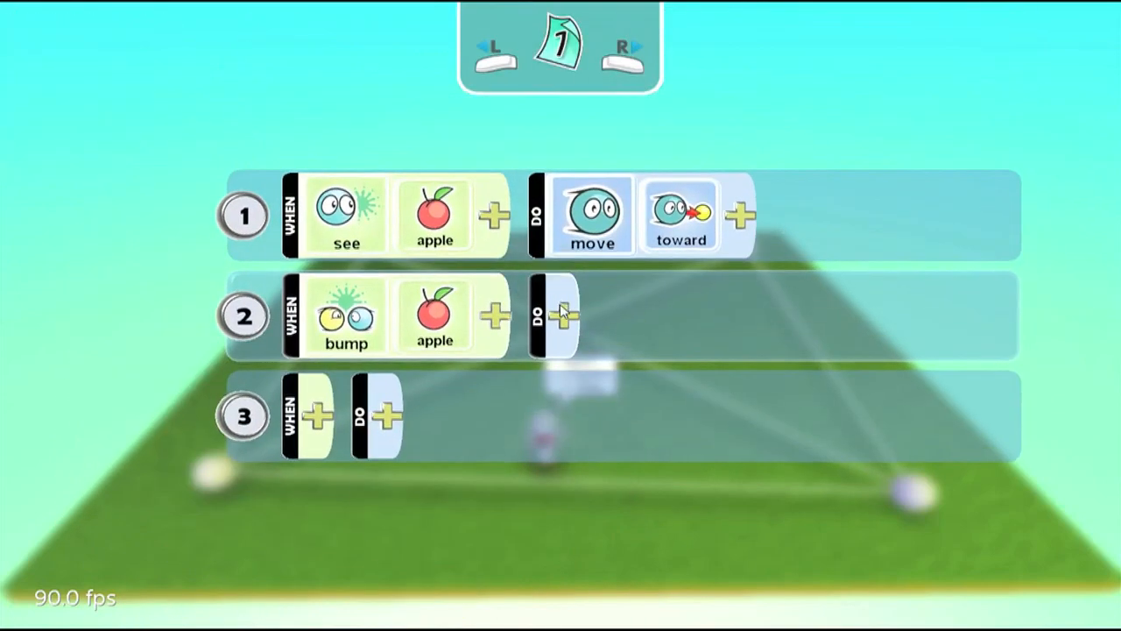
click(554, 315)
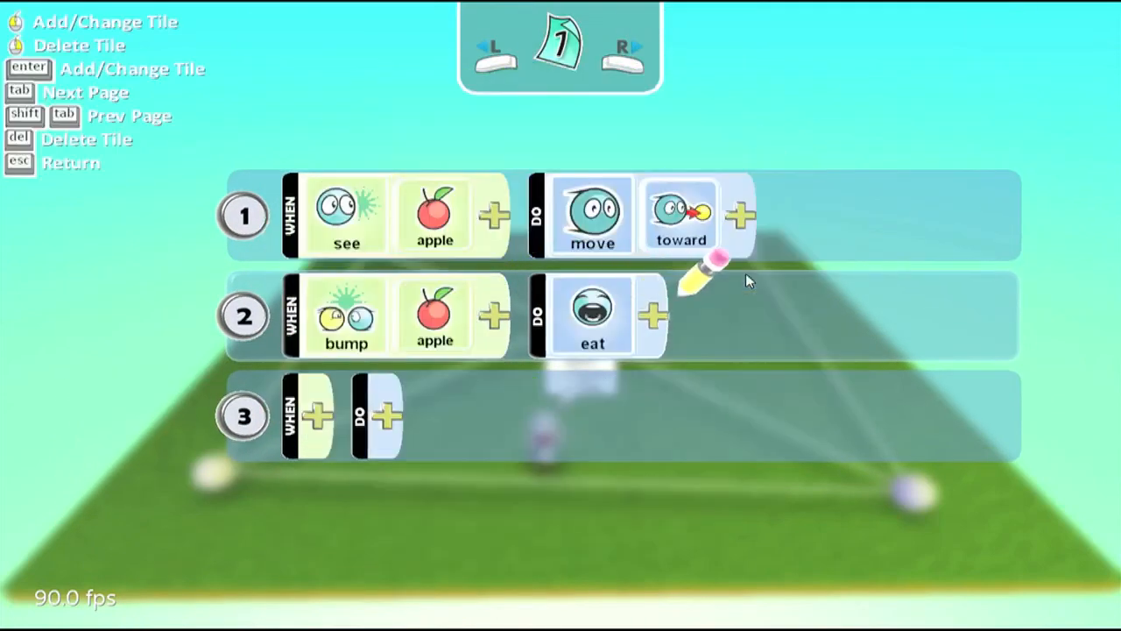
mouse_move(710, 311)
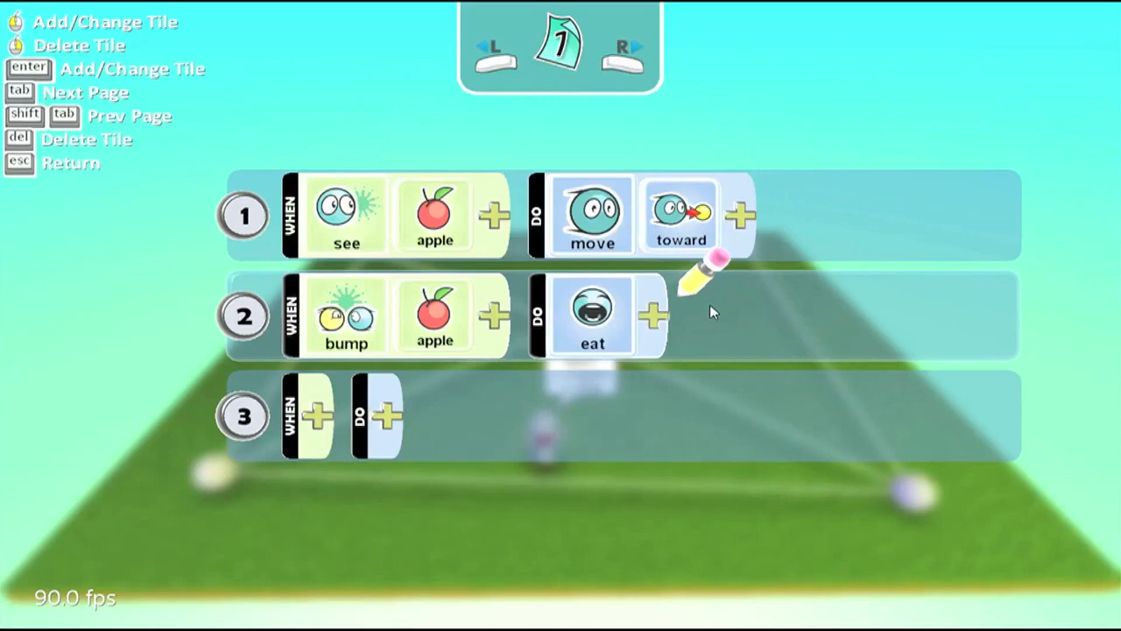
mouse_move(463, 366)
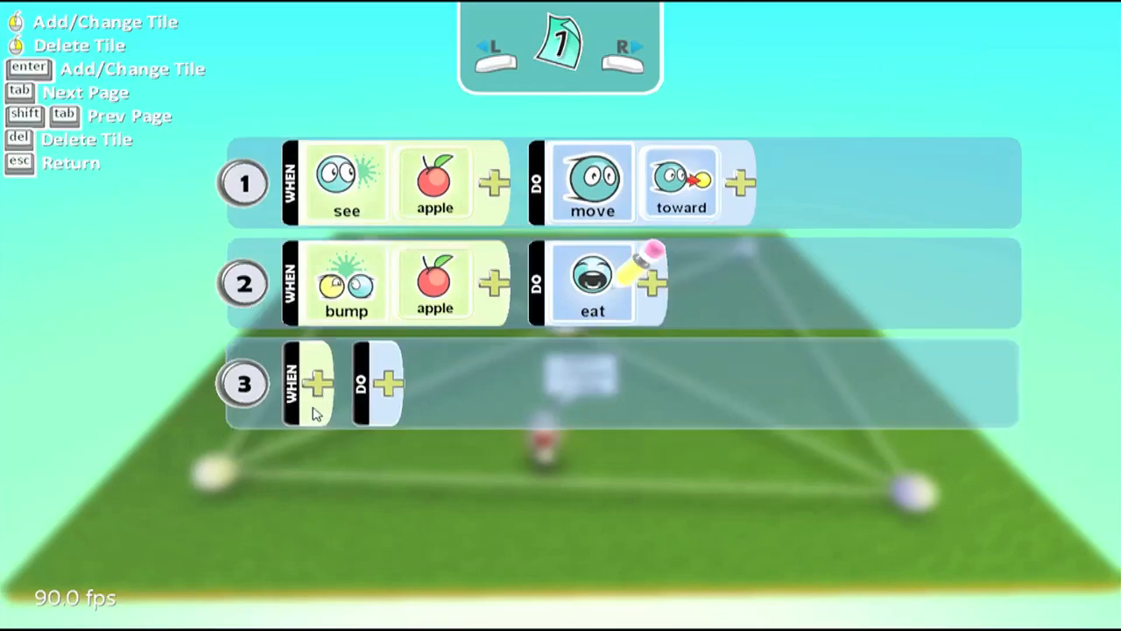
Add rule 3 so bumping an apple scores 1 point for red.
click(317, 383)
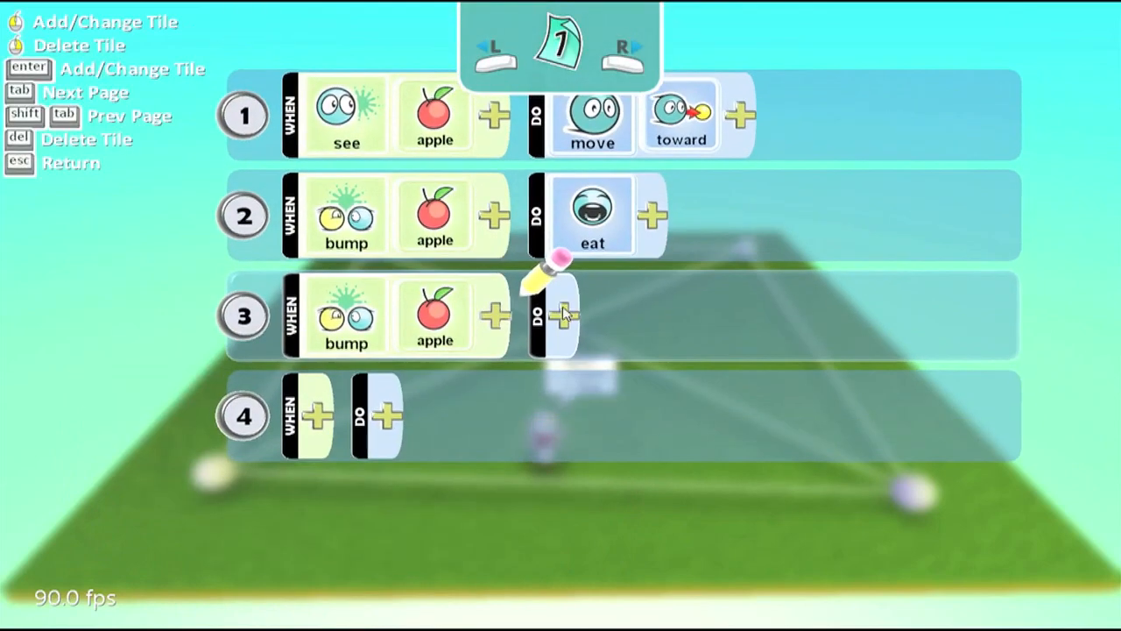
click(566, 316)
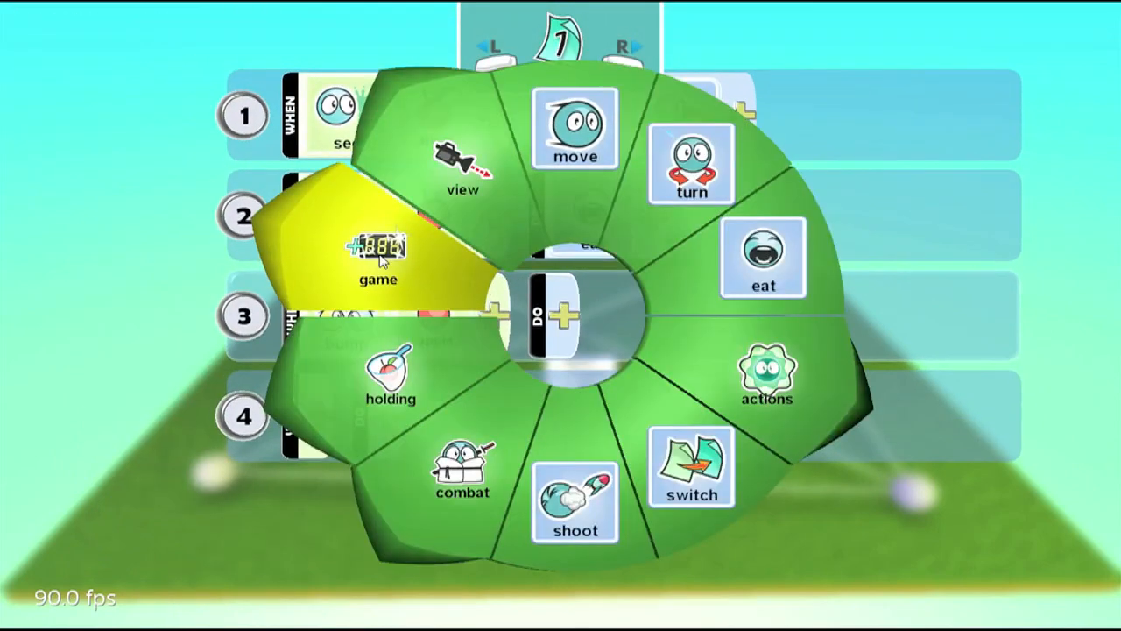
click(377, 263)
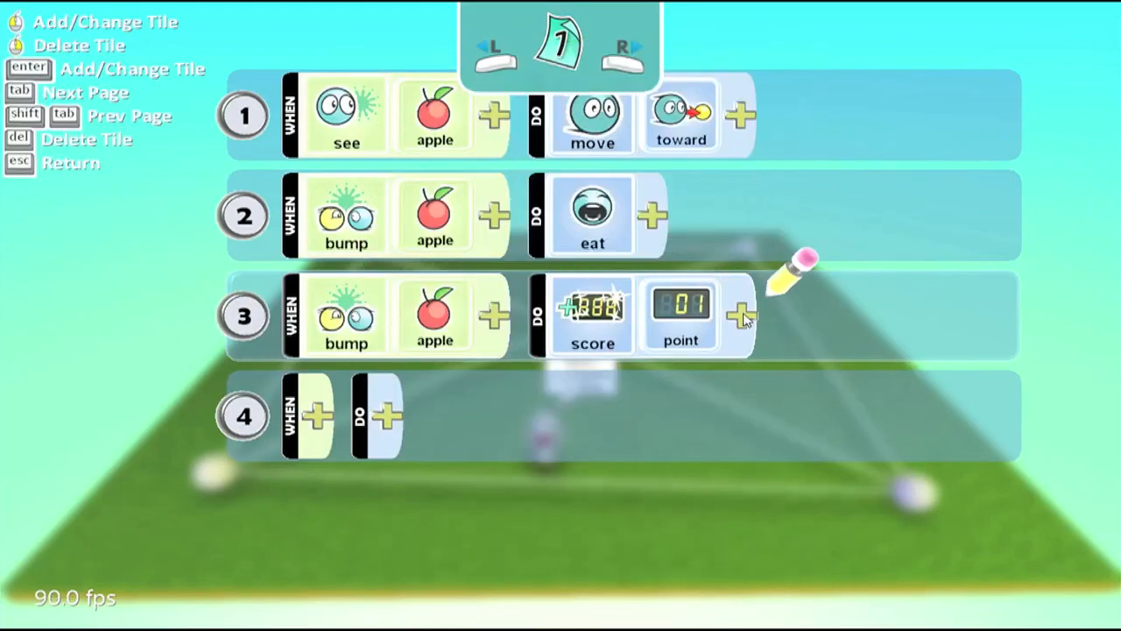
click(740, 316)
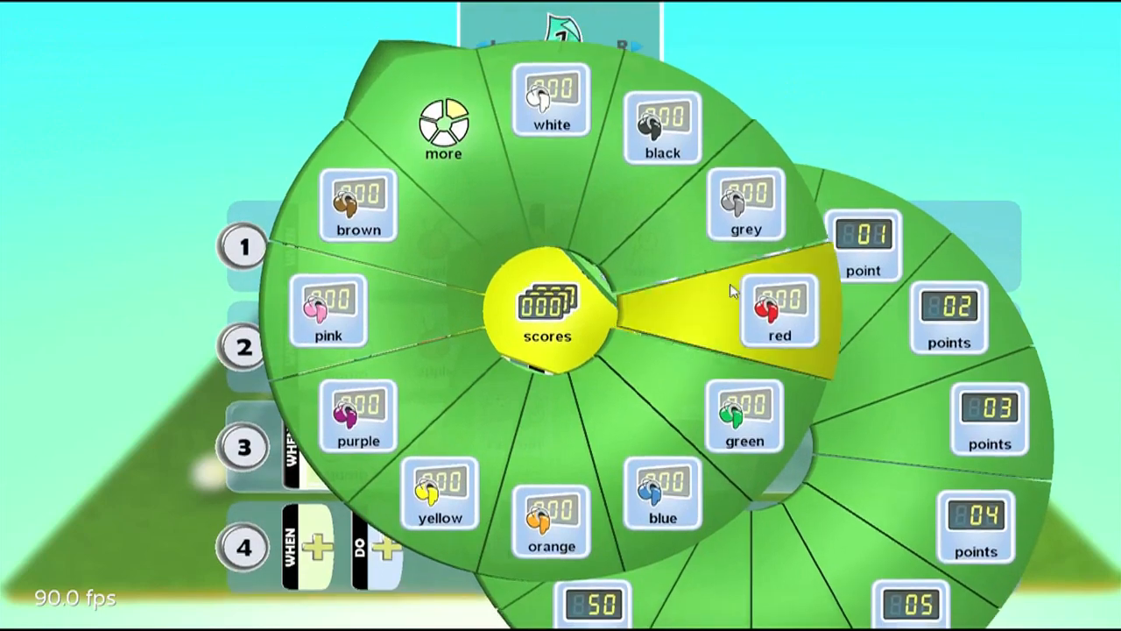
click(778, 311)
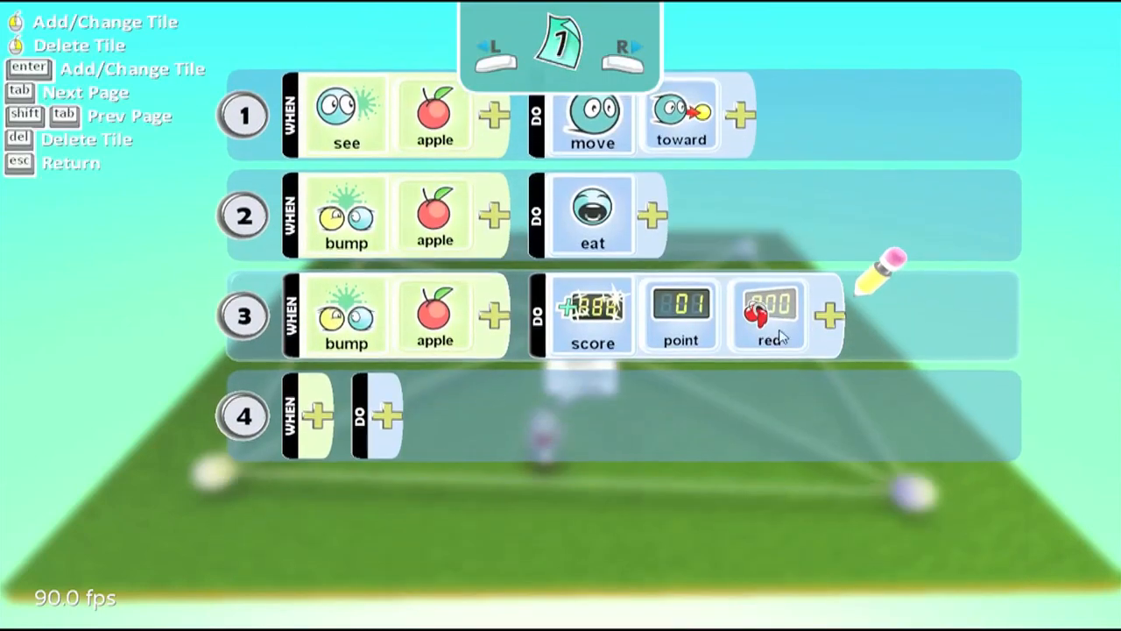
mouse_move(806, 408)
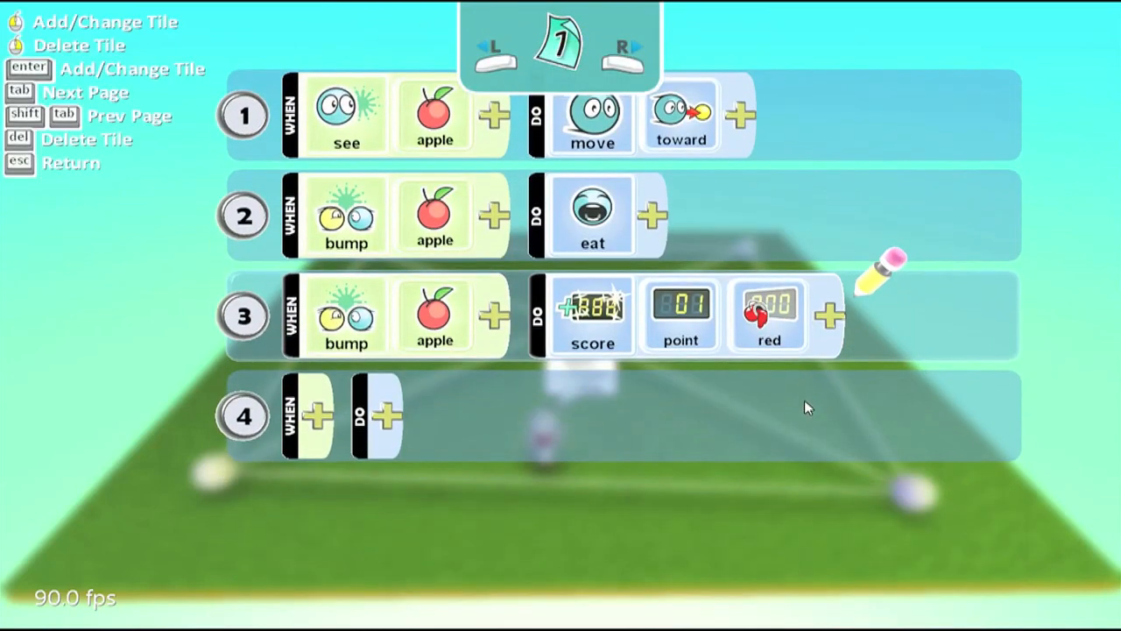